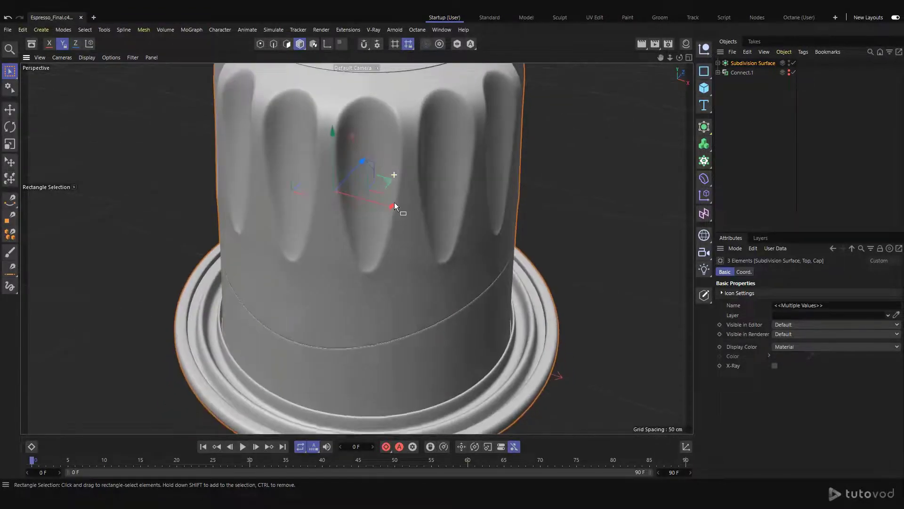
Start a new empty project in the Front viewport with its Back image settings showing.
click(39, 58)
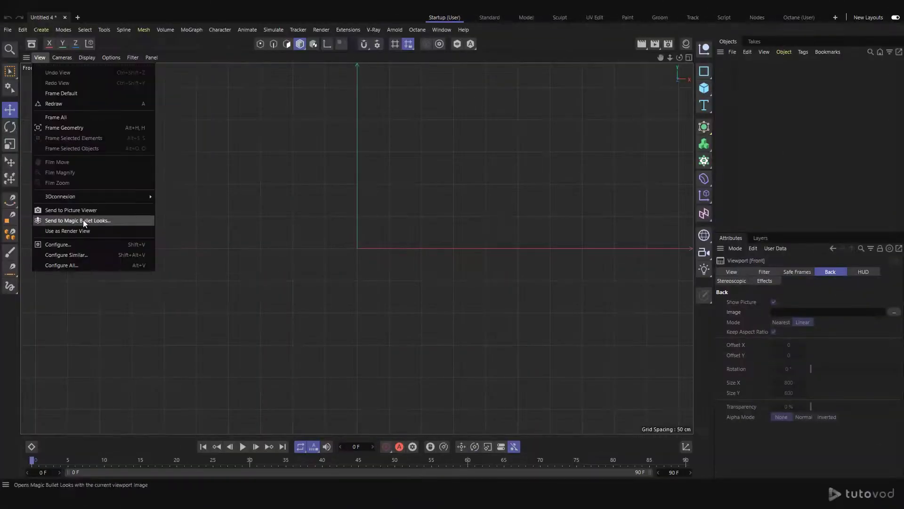